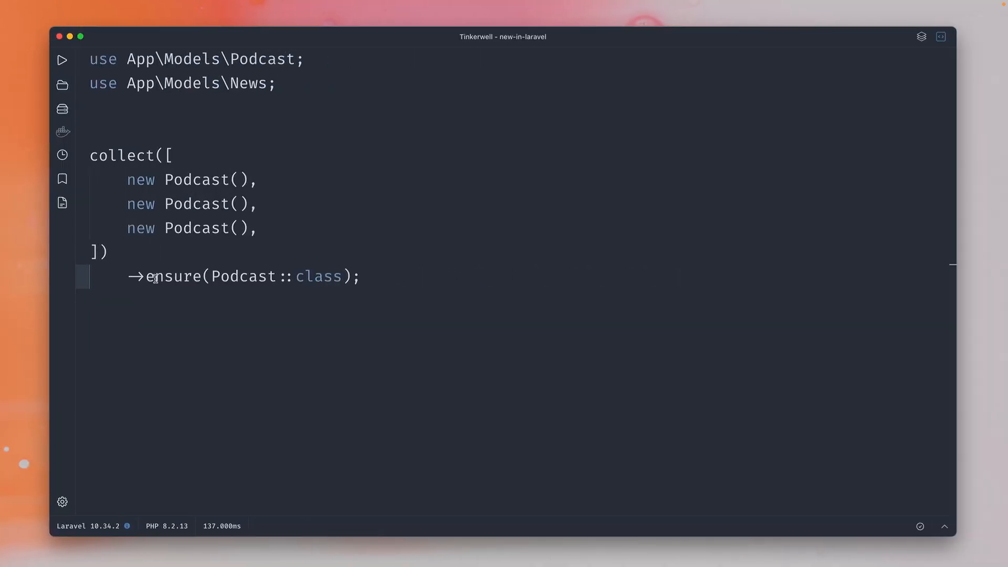
Run the three-Podcast collection through ensure(Podcast::class), returning a Collection of three Podcasts
{"action": "double_click", "coordinate": [172, 277]}
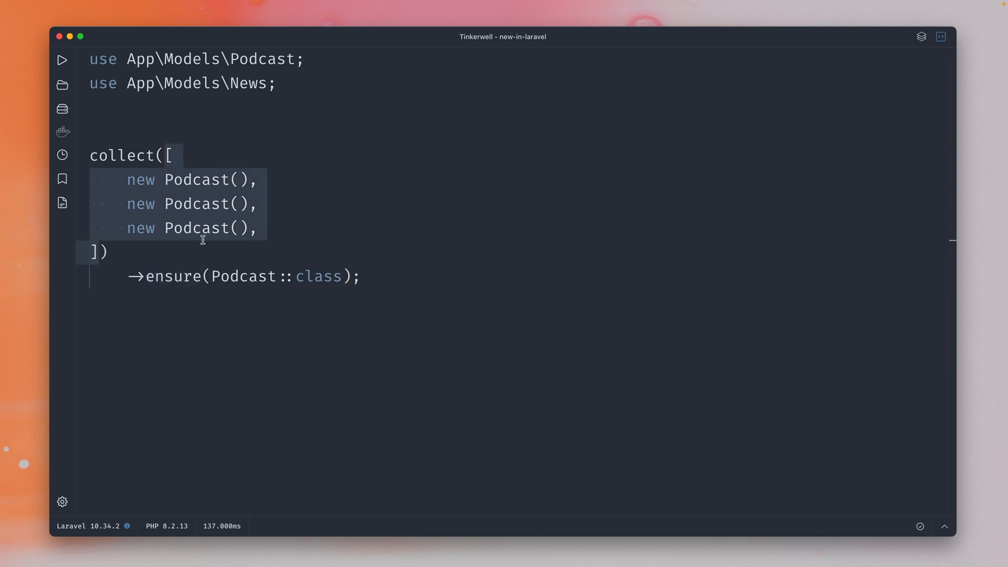
{"action": "left_click", "coordinate": [317, 227]}
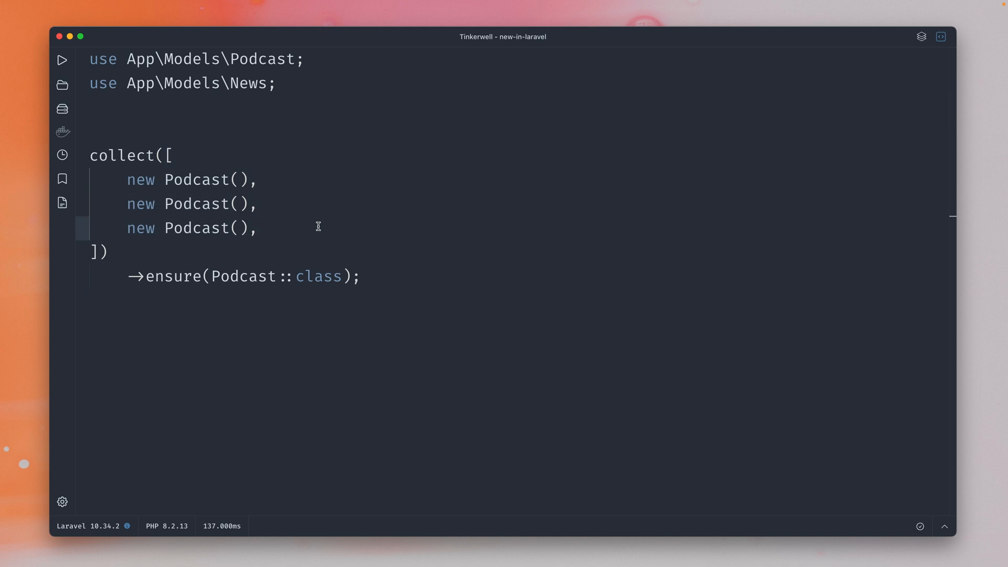
{"action": "mouse_move", "coordinate": [218, 277]}
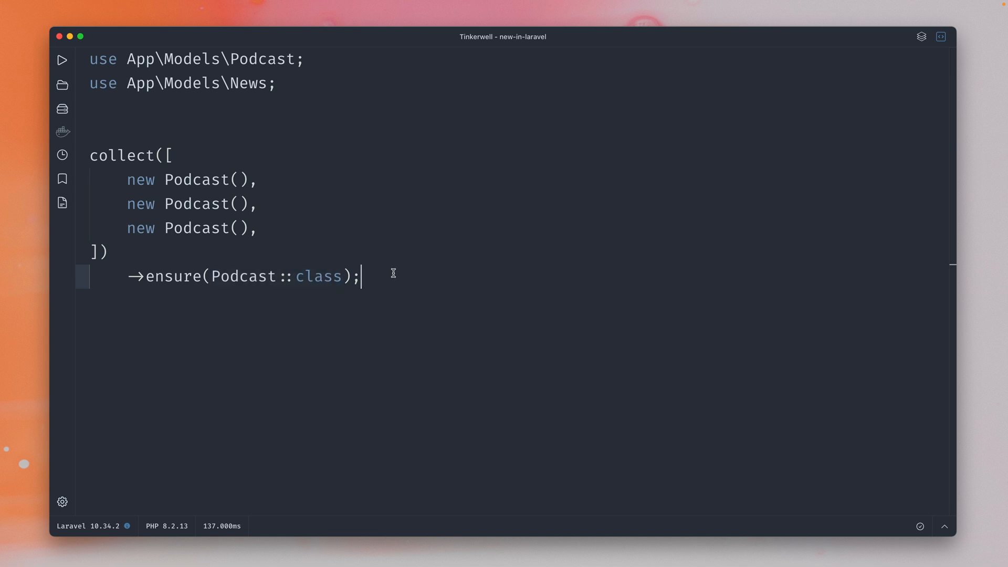
{"action": "mouse_move", "coordinate": [62, 60]}
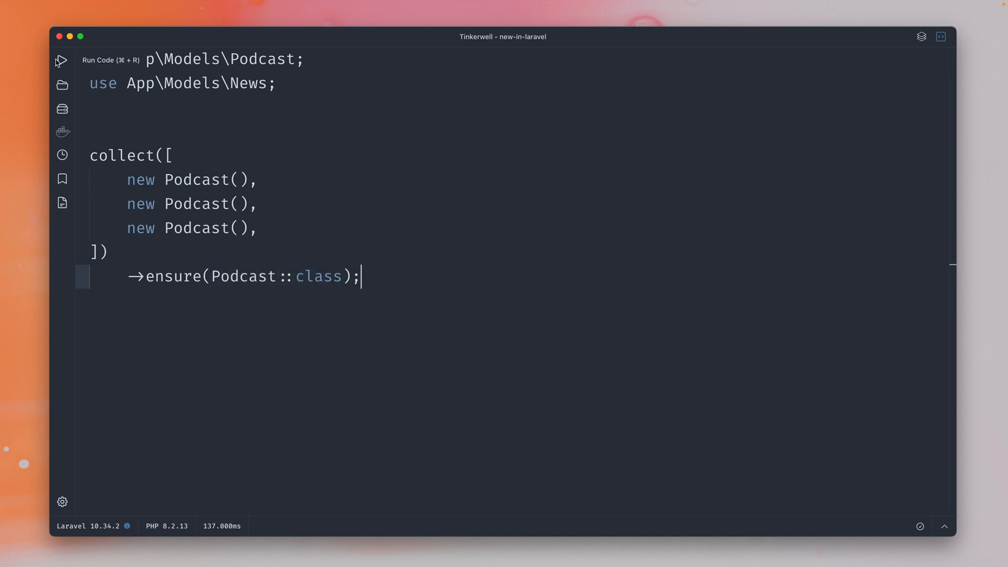
{"action": "left_click", "coordinate": [62, 60]}
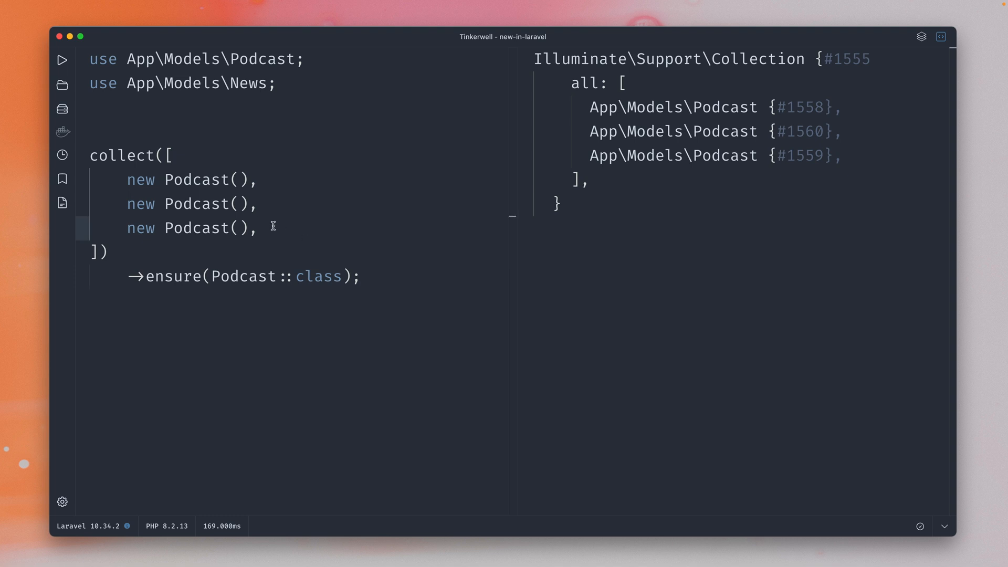
Add new News() as a fourth item so ensure throws UnexpectedValueException
{"action": "type", "text": "new"}
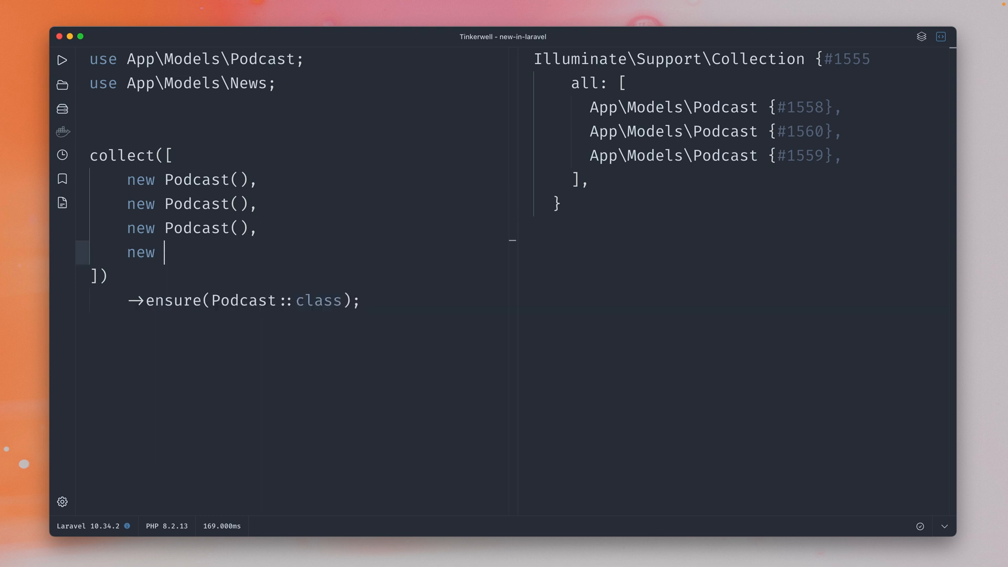
{"action": "type", "text": "News("}
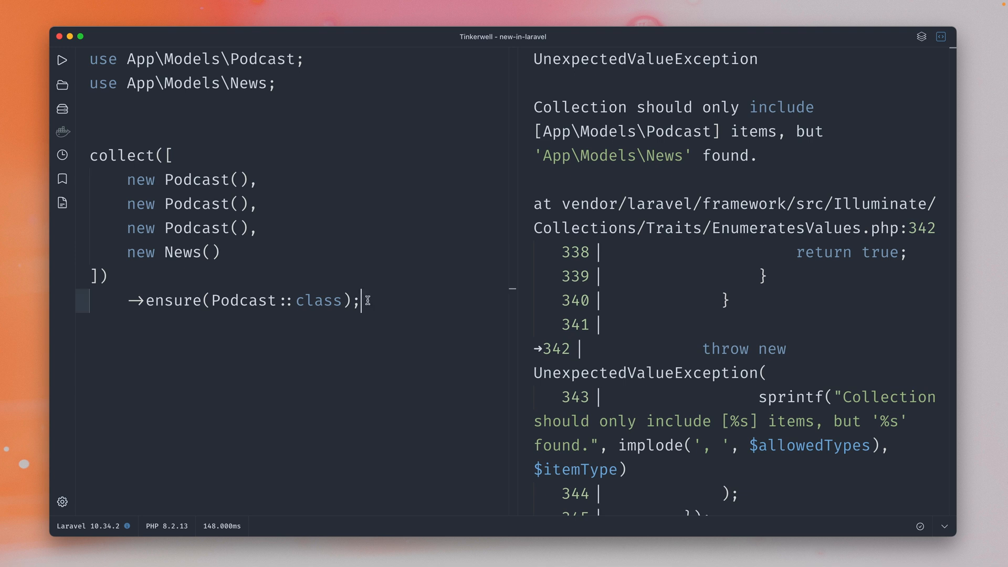
Change ensure() to take an array: [Podcast::class, News::class]
{"action": "type", "text": "["}
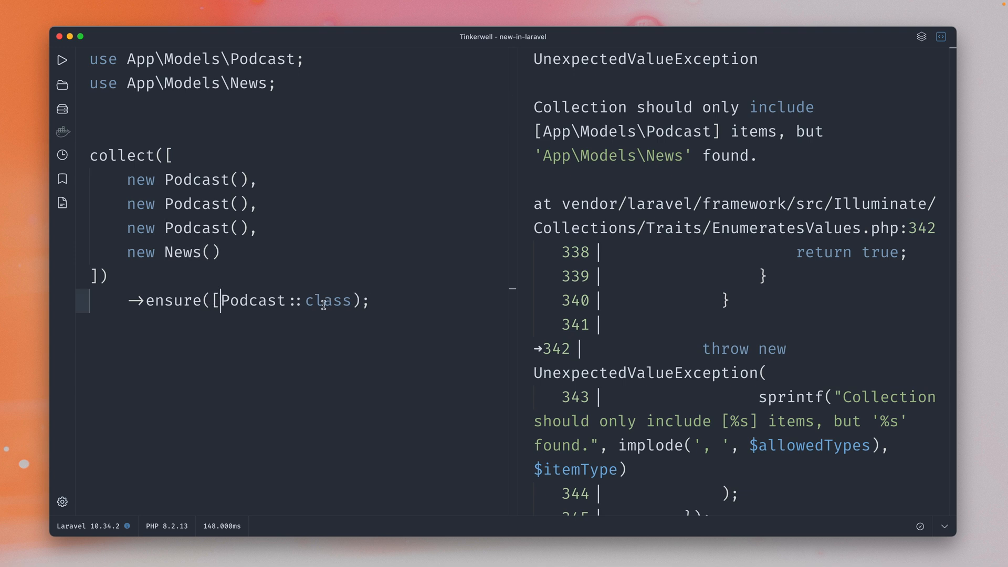
{"action": "mouse_move", "coordinate": [327, 300]}
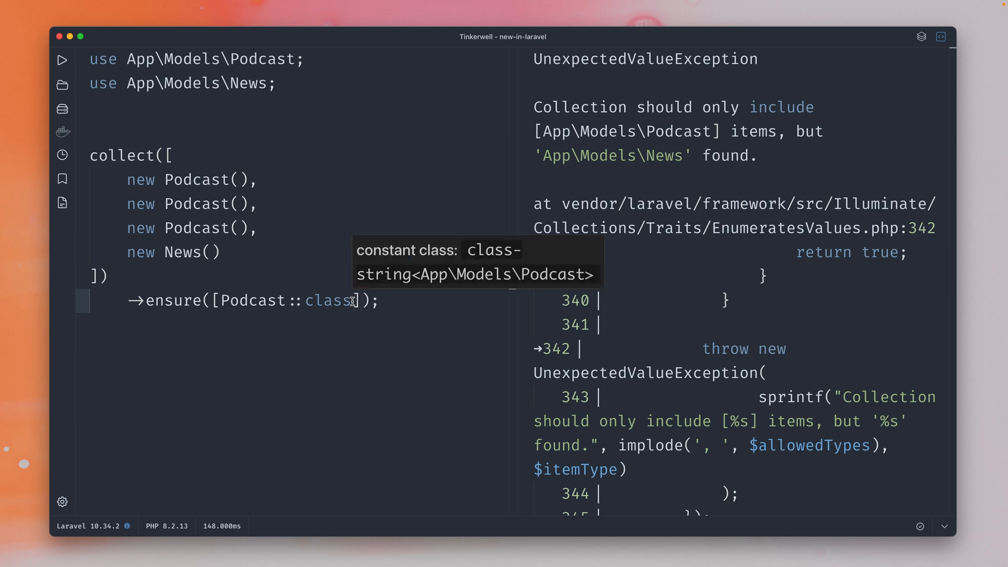
{"action": "type", "text": ","}
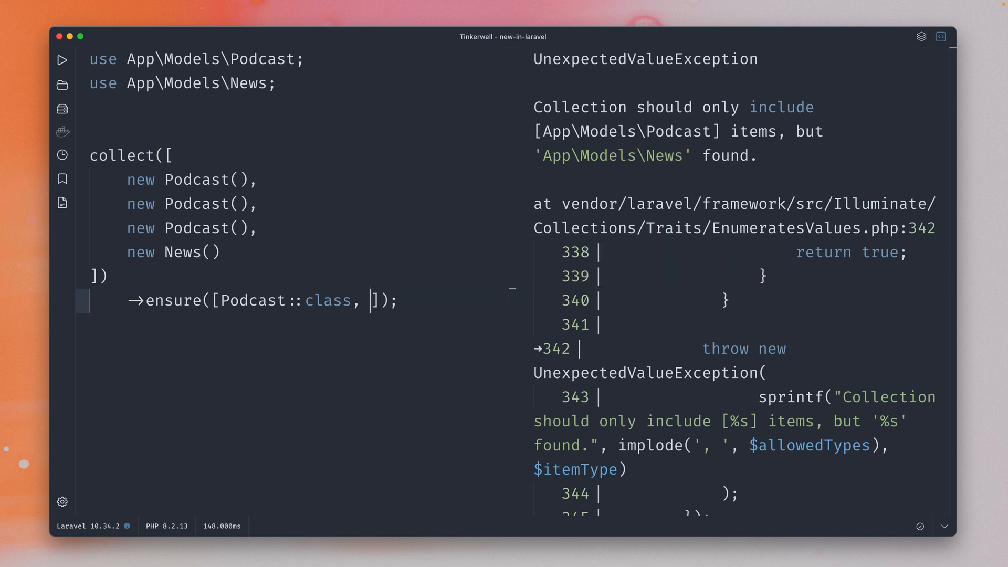
{"action": "type", "text": "News:"}
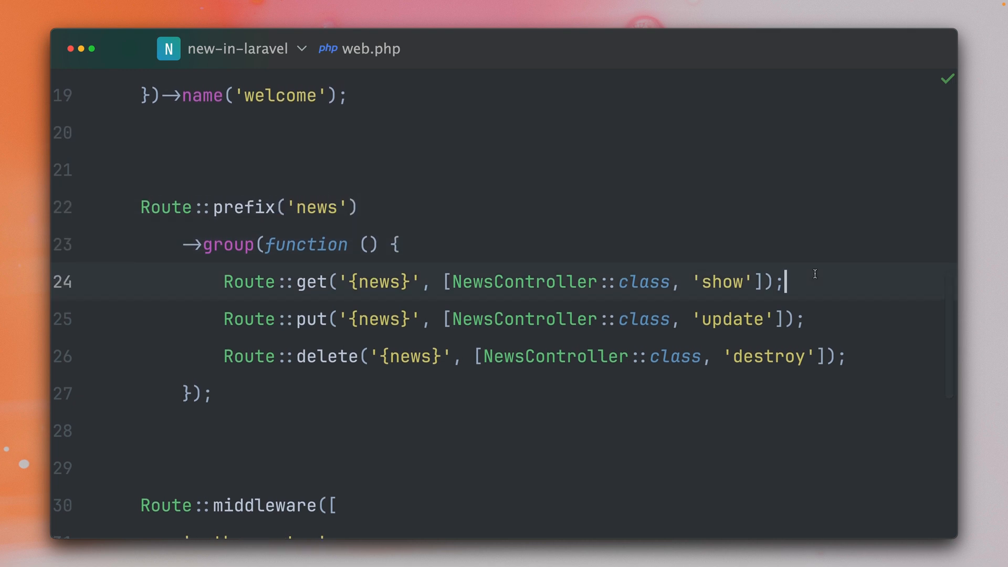
{"action": "double_click", "coordinate": [379, 282]}
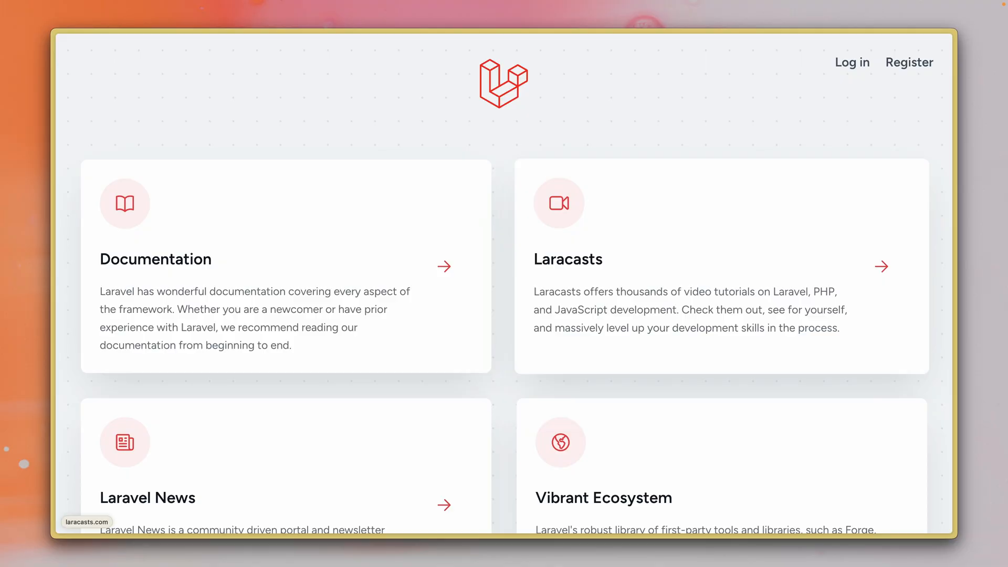
{"action": "type", "text": "http://new-in-laravel.test/news/"}
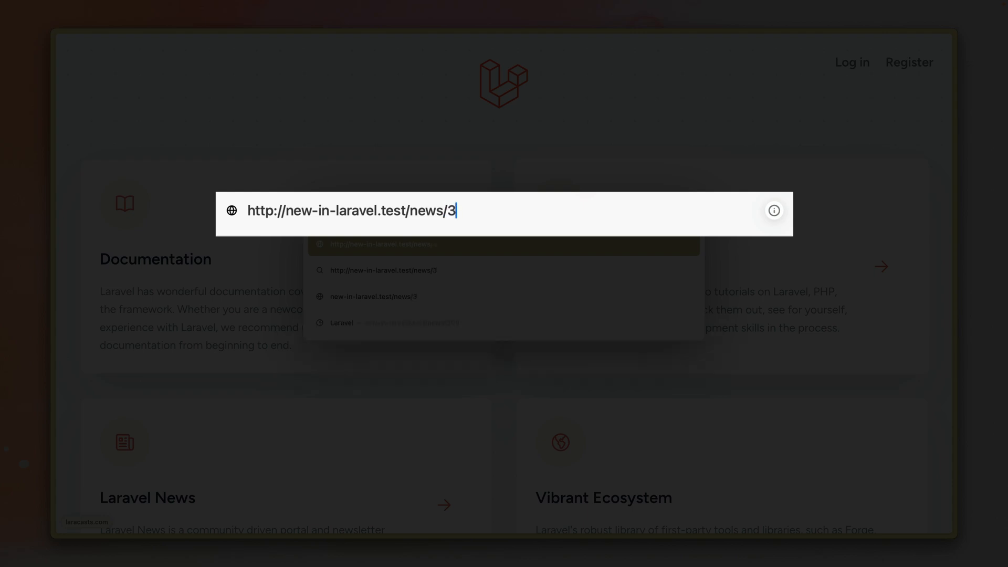
{"action": "type", "text": "3"}
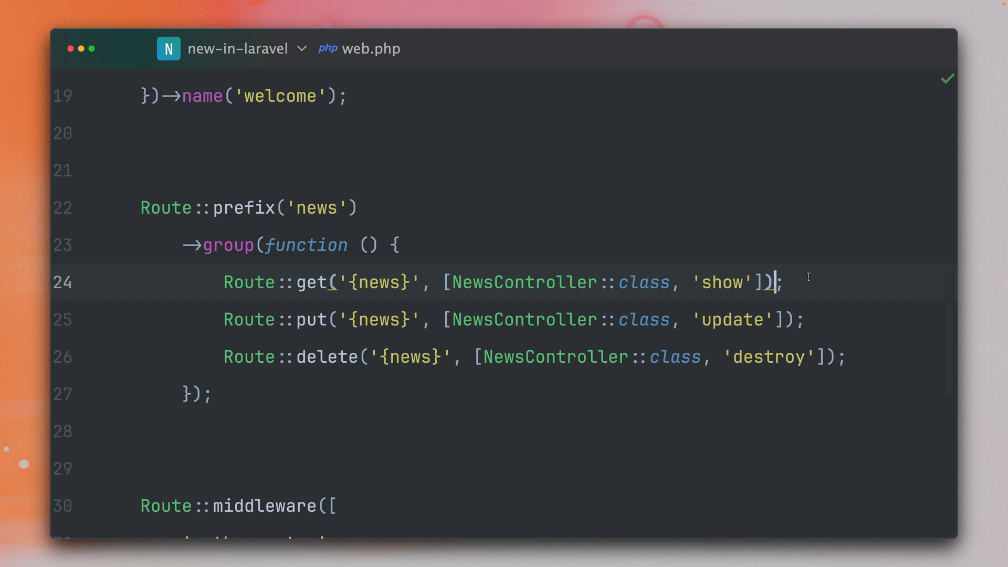
Paste ->missing() redirects to the welcome route onto the show, update and destroy routes
{"action": "key", "text": "cmd+v"}
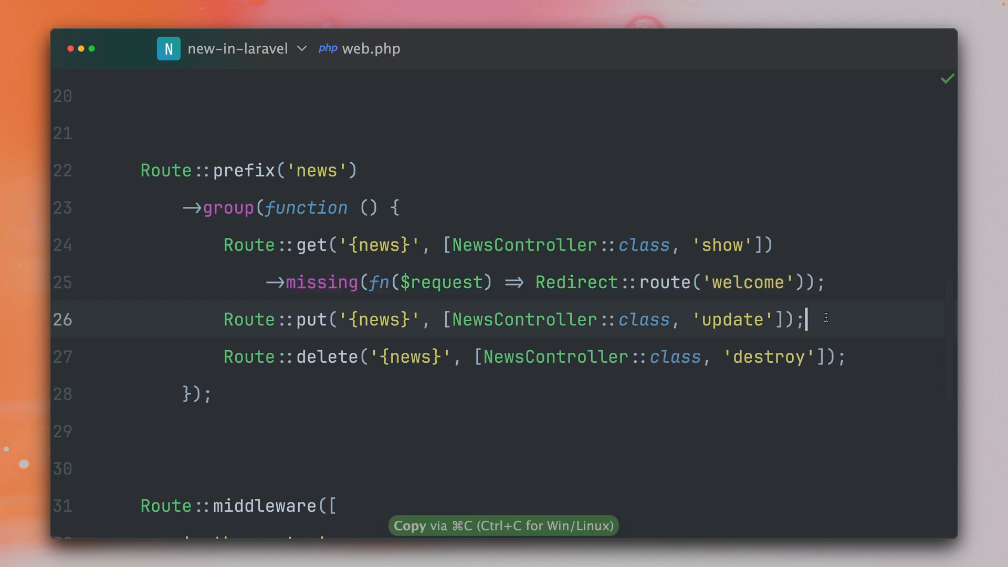
{"action": "key", "text": "cmd+v"}
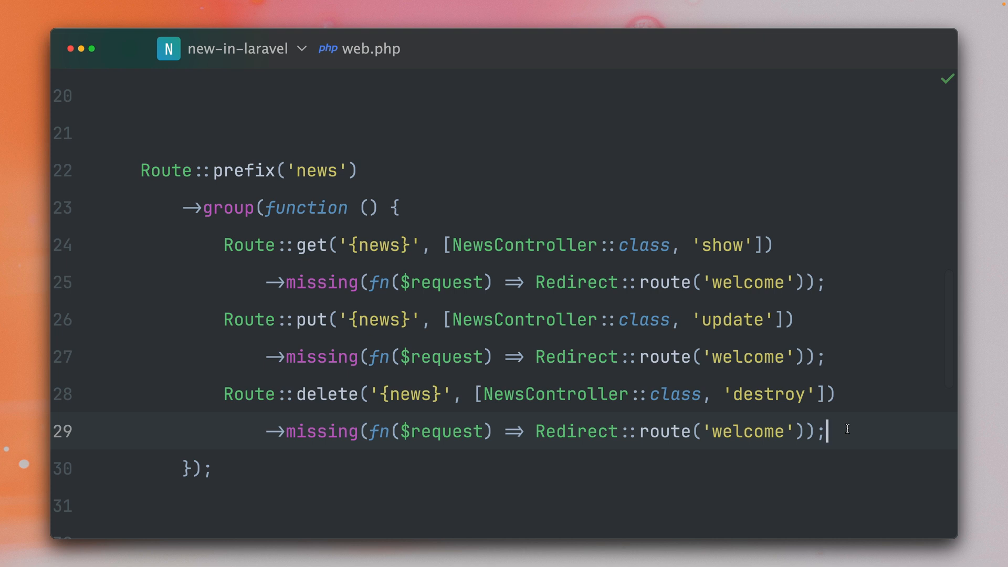
Remove the per-route missing() chains and paste one after Route::prefix('news')
{"action": "key", "text": "Cmd+Z"}
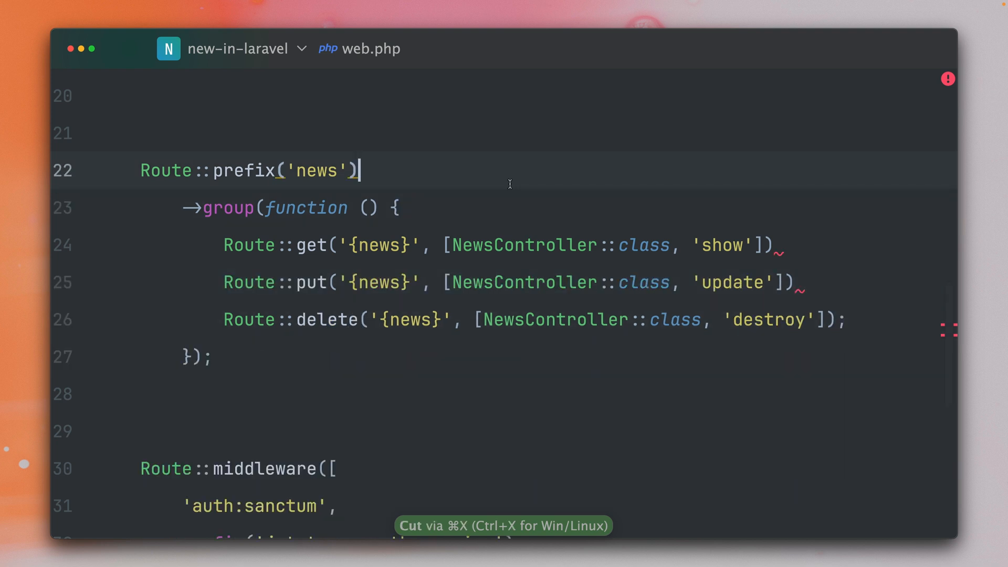
{"action": "key", "text": "cmd+v"}
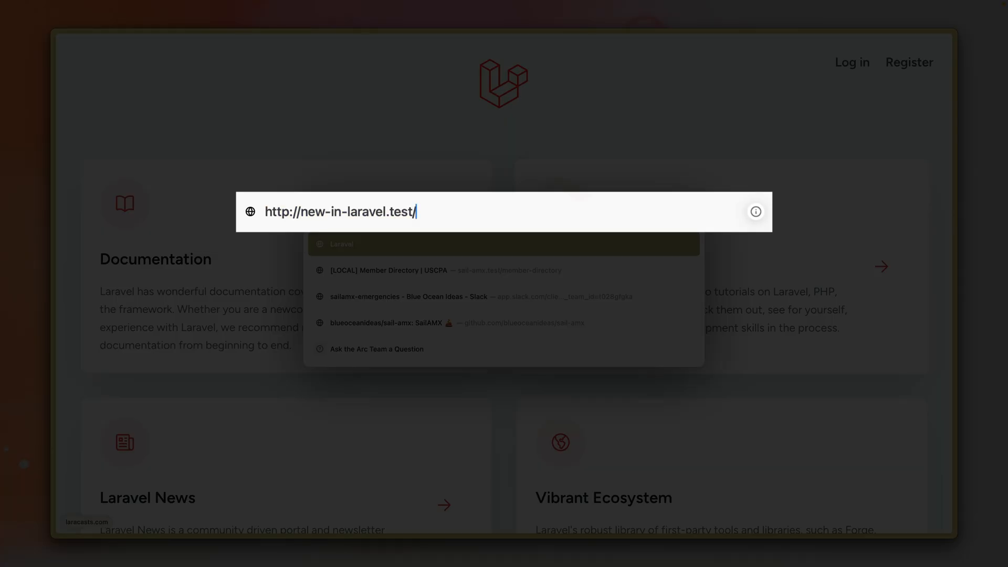
{"action": "type", "text": "news/999"}
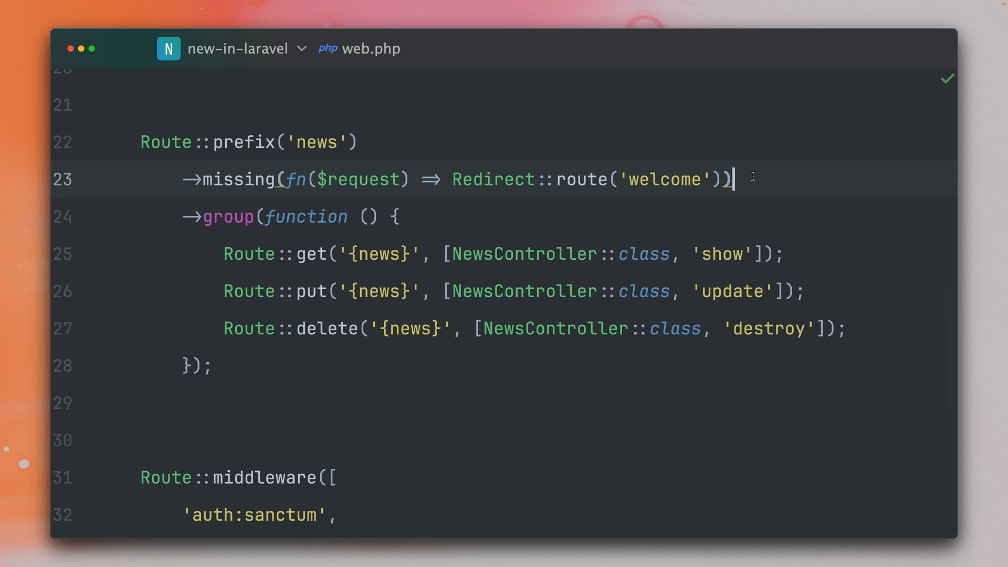
{"action": "mouse_move", "coordinate": [790, 238]}
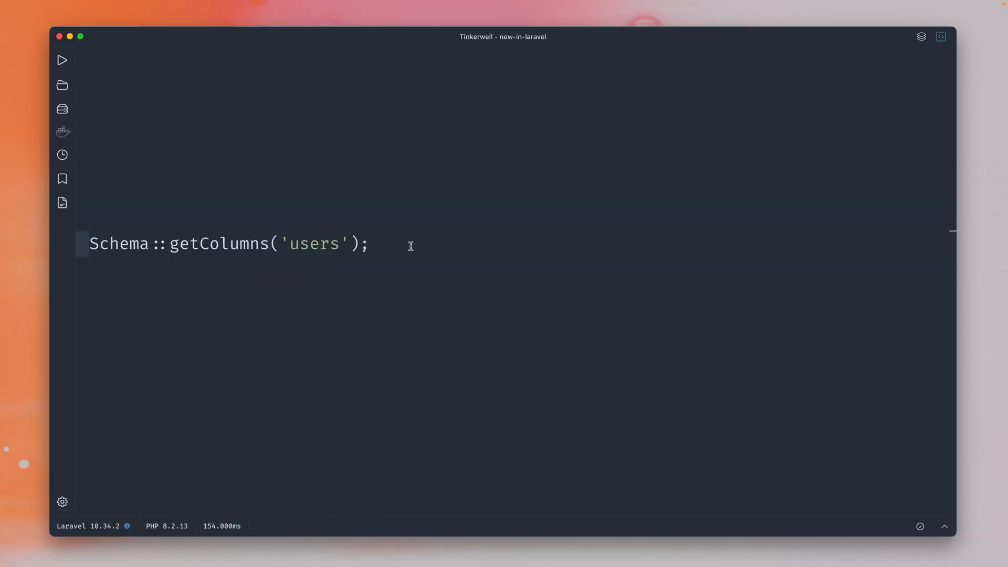
Run Schema::getColumns('users'), then replace it with Schema::getTables() and scroll the table list
{"action": "left_click", "coordinate": [62, 60]}
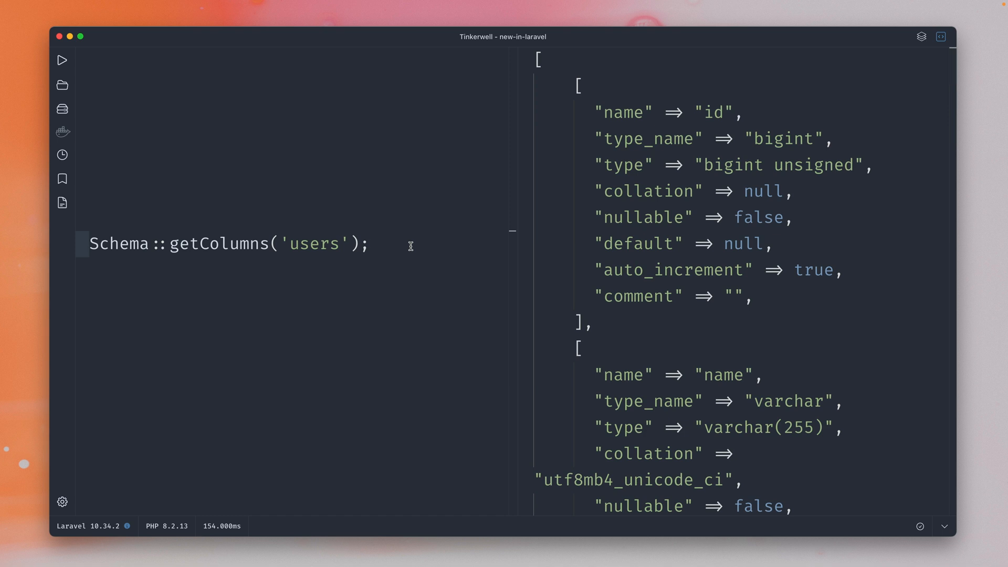
{"action": "scroll", "scroll_direction": "down", "scroll_amount": 3}
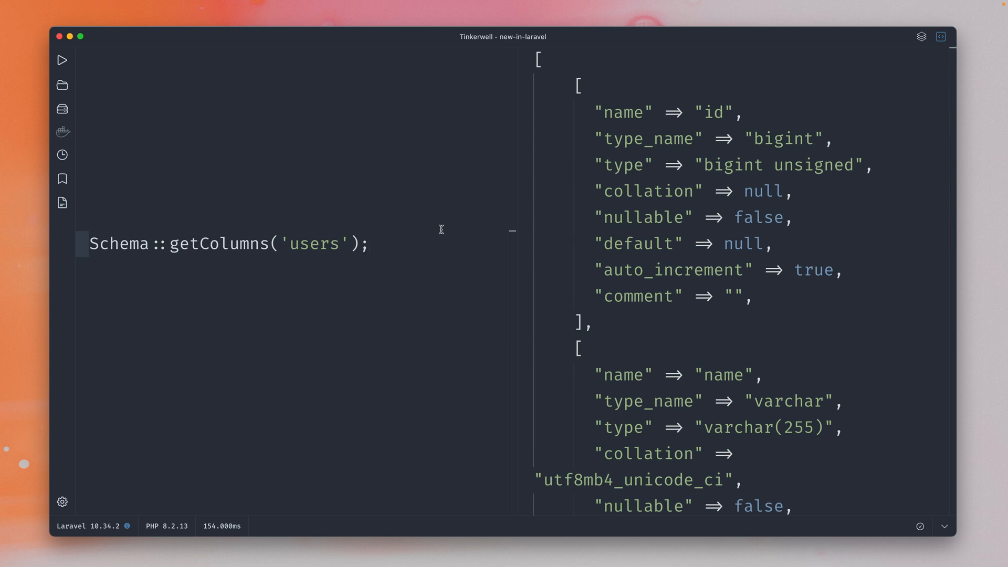
{"action": "left_click_drag", "start_coordinate": [200, 244], "coordinate": [368, 246]}
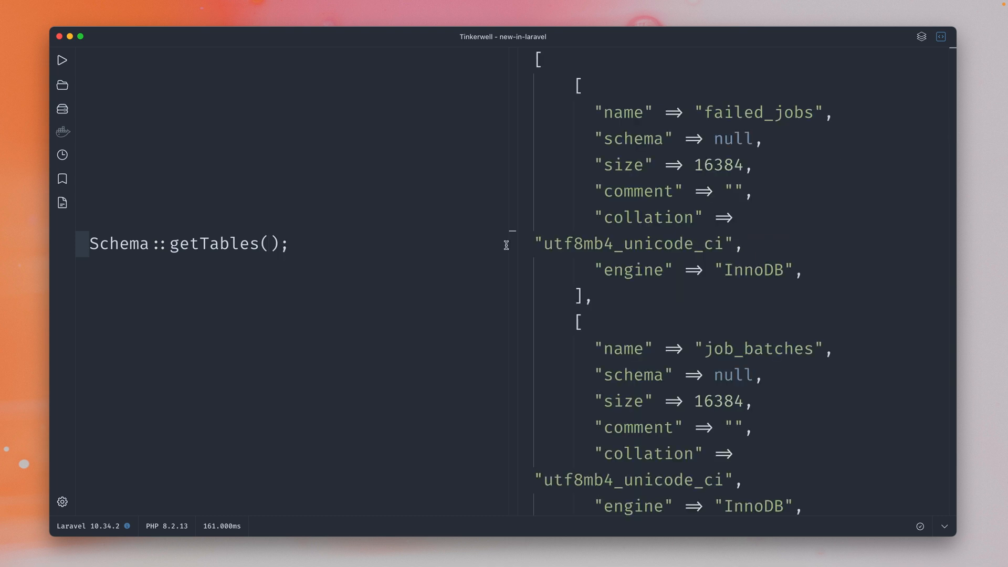
{"action": "scroll", "scroll_direction": "down", "scroll_amount": 3}
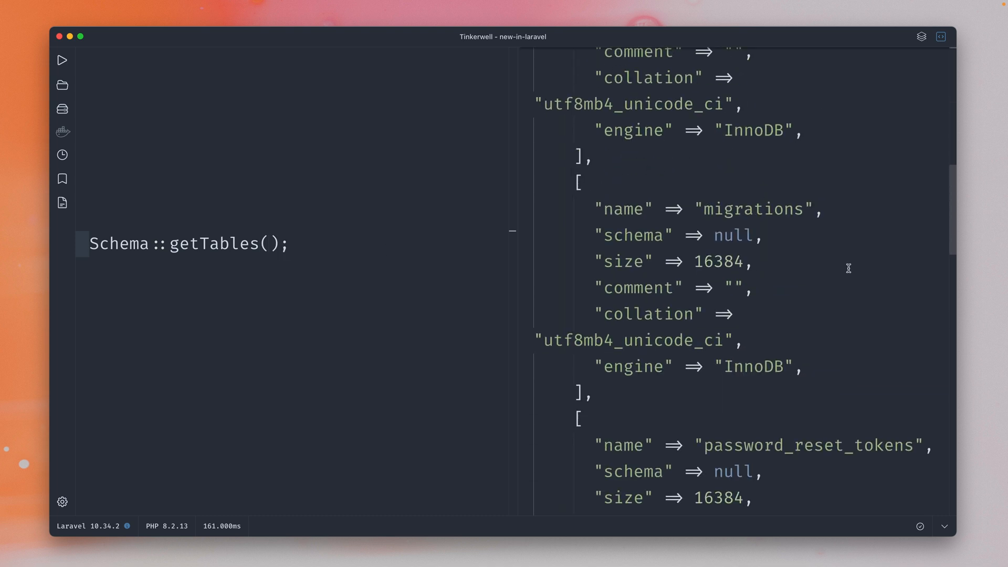
{"action": "scroll", "scroll_direction": "down", "scroll_amount": 3}
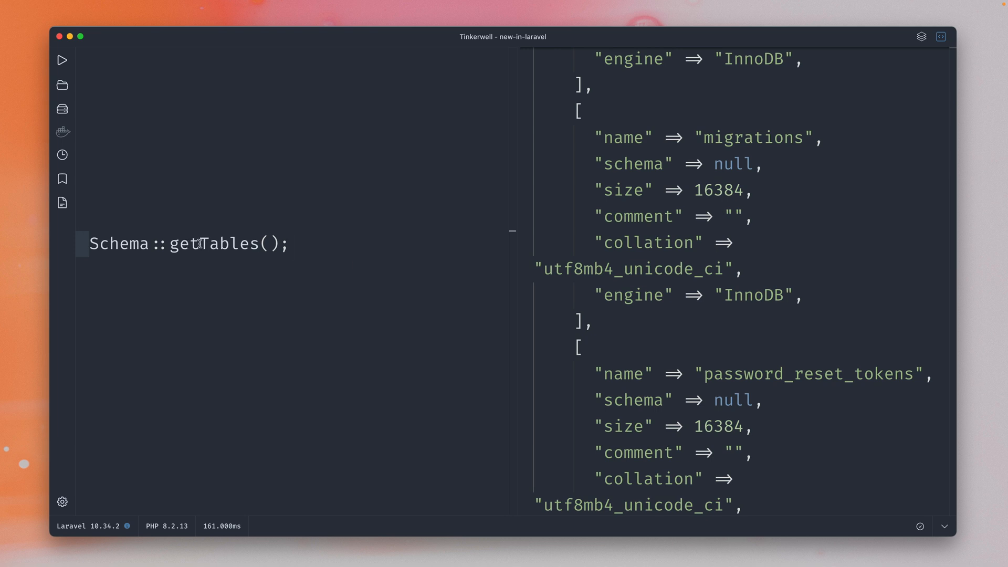